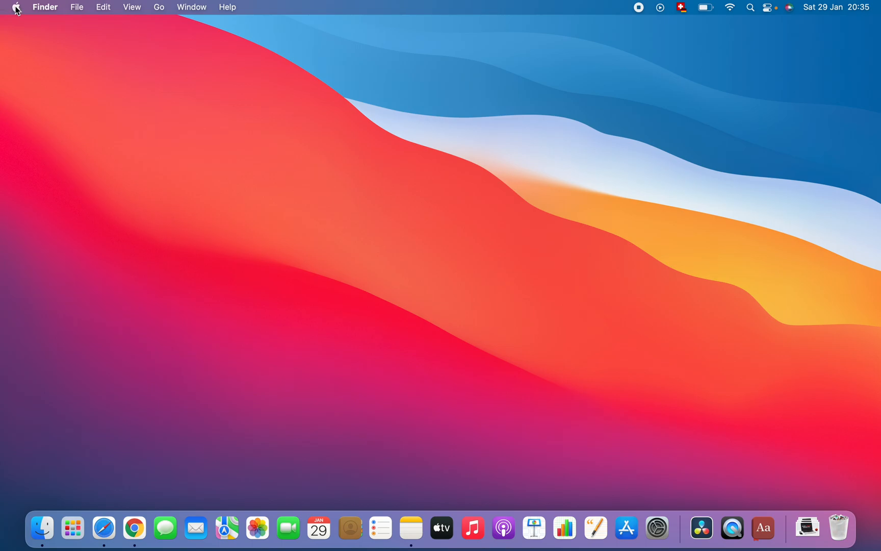
Launch System Preferences from the Apple menu.
left_click(16, 7)
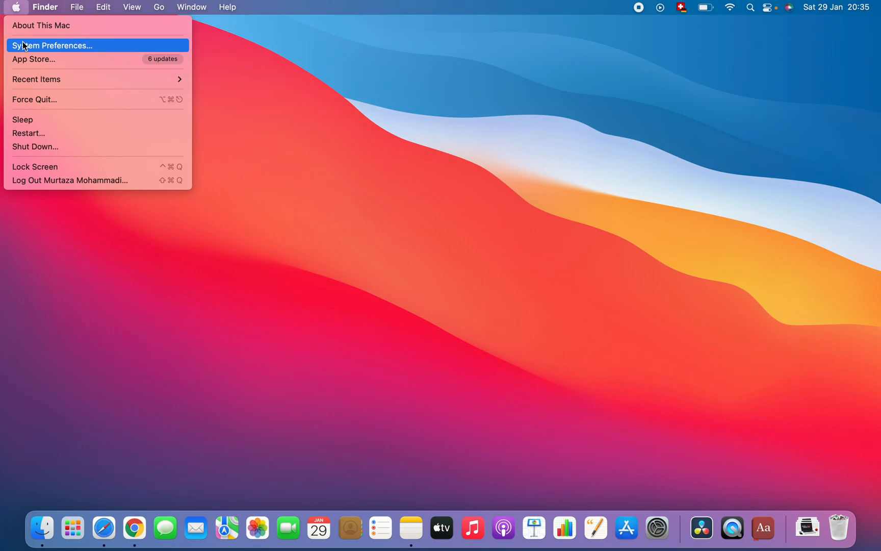
left_click(52, 46)
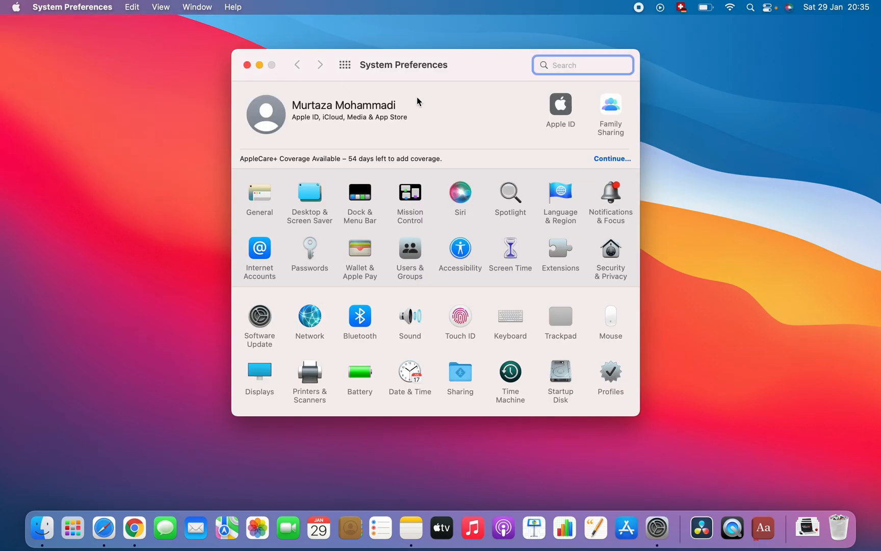
Drag the System Preferences window up and to the right on the desktop.
left_click_drag(419, 65, 498, 49)
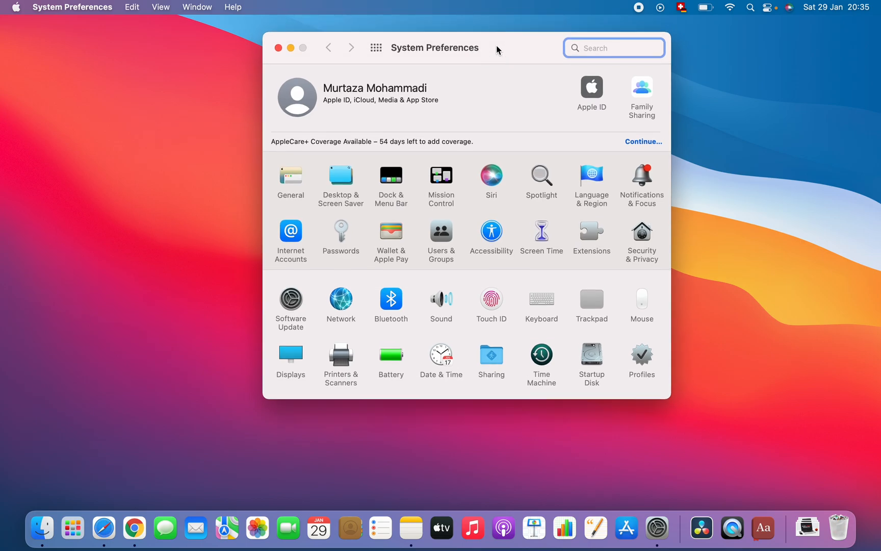
mouse_move(441, 240)
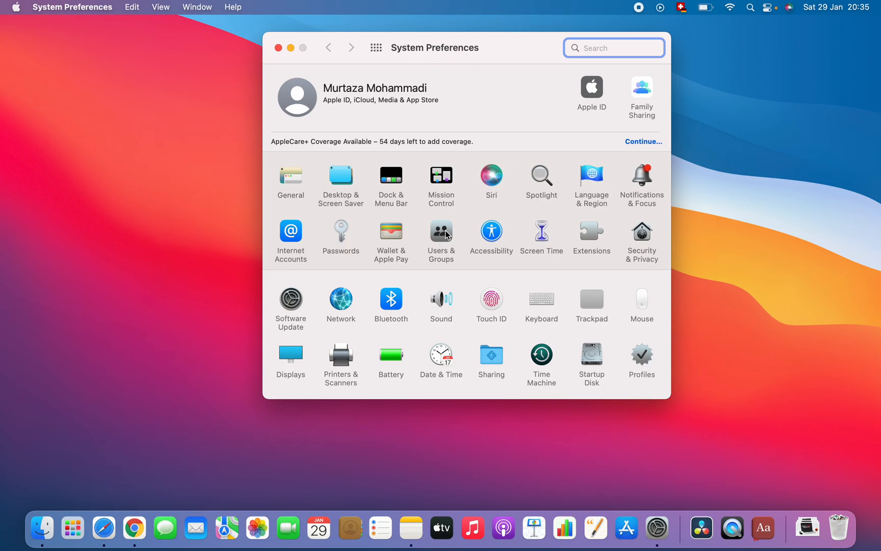
Go to Users & Groups and unlock the padlock with the account password.
left_click(441, 235)
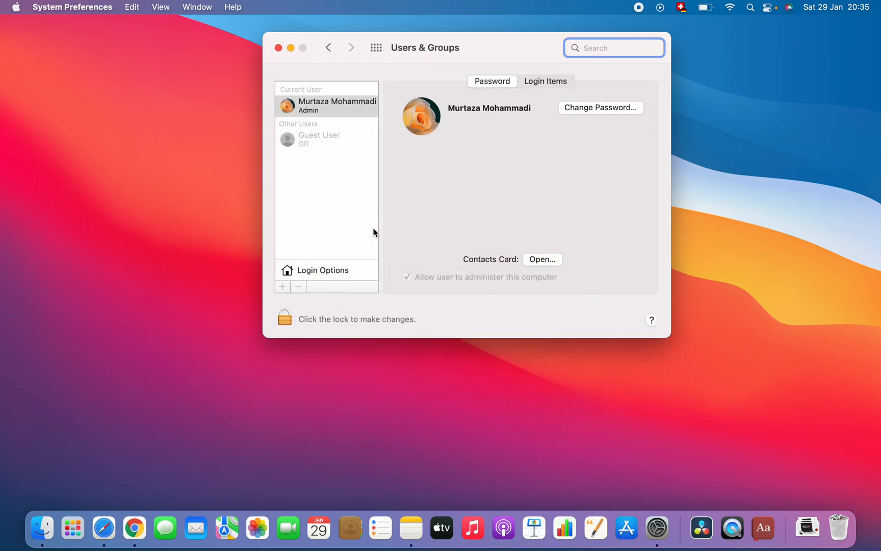
mouse_move(354, 305)
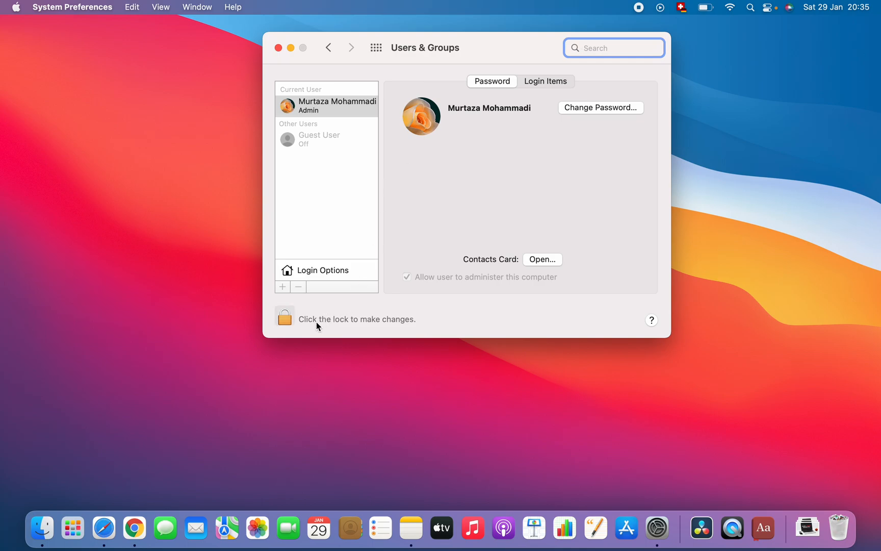
left_click(284, 319)
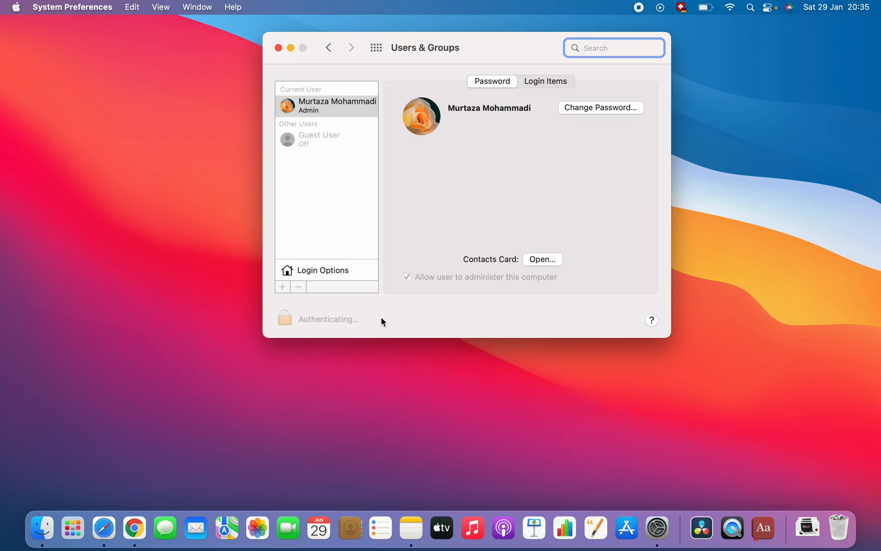
left_click(285, 318)
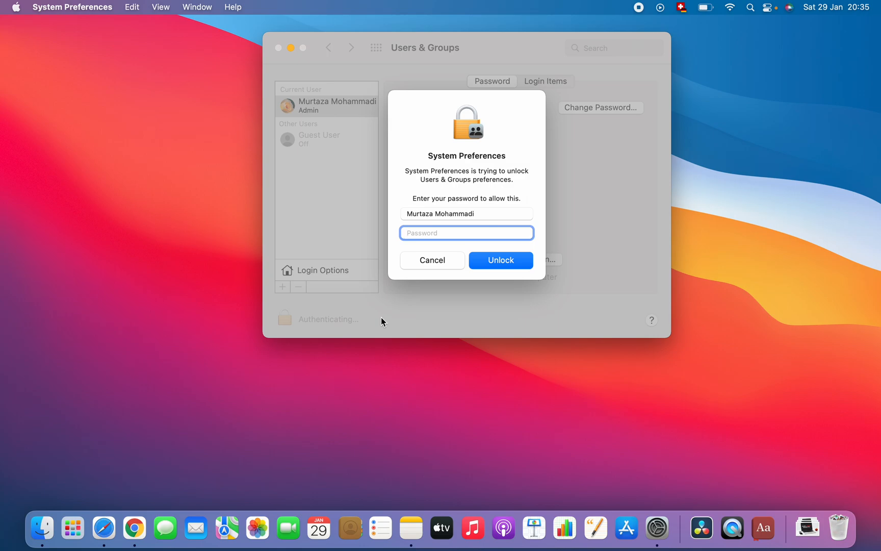
type("••")
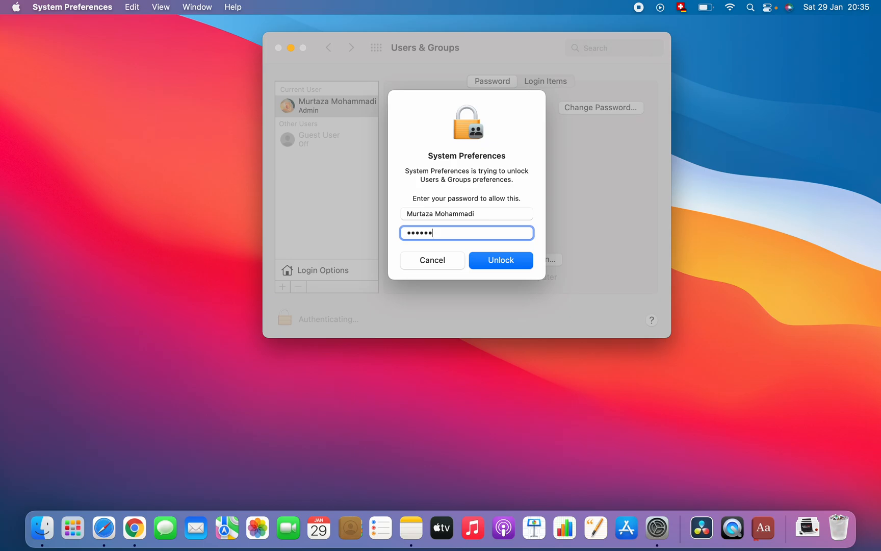
left_click(500, 260)
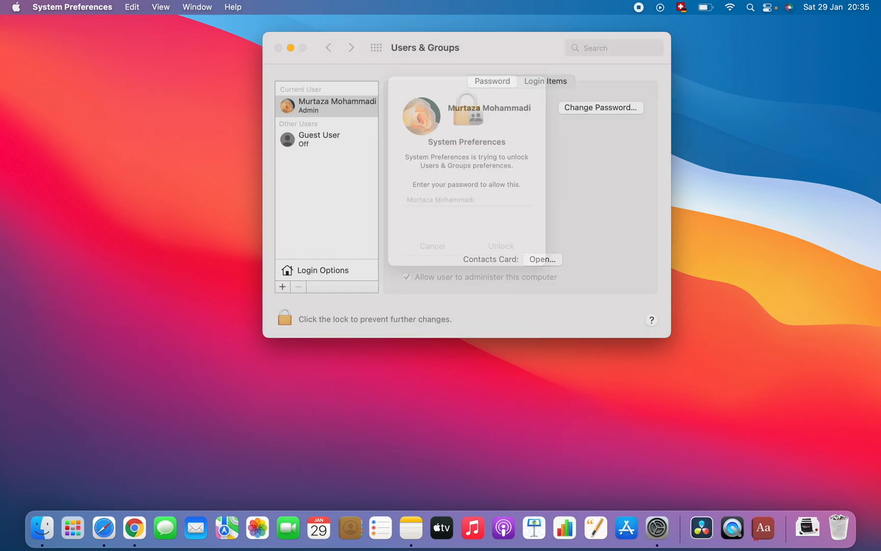
left_click(432, 246)
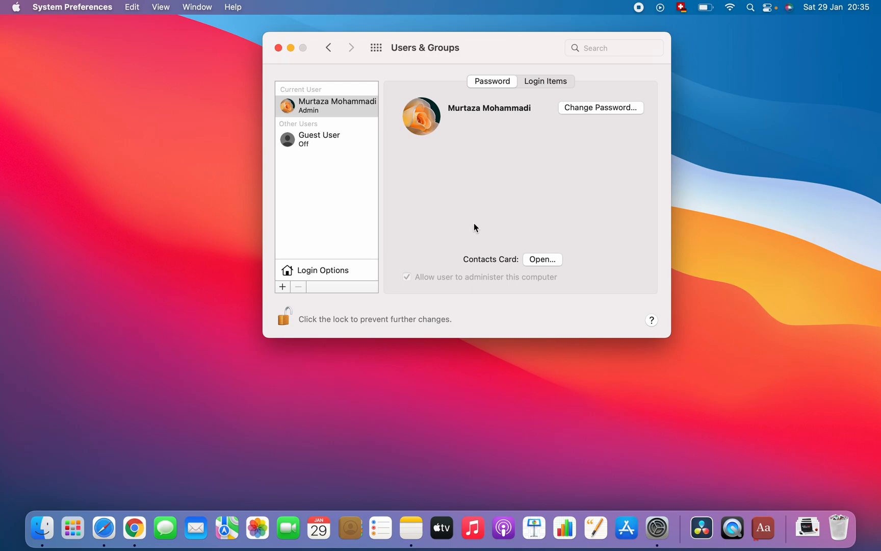
mouse_move(336, 111)
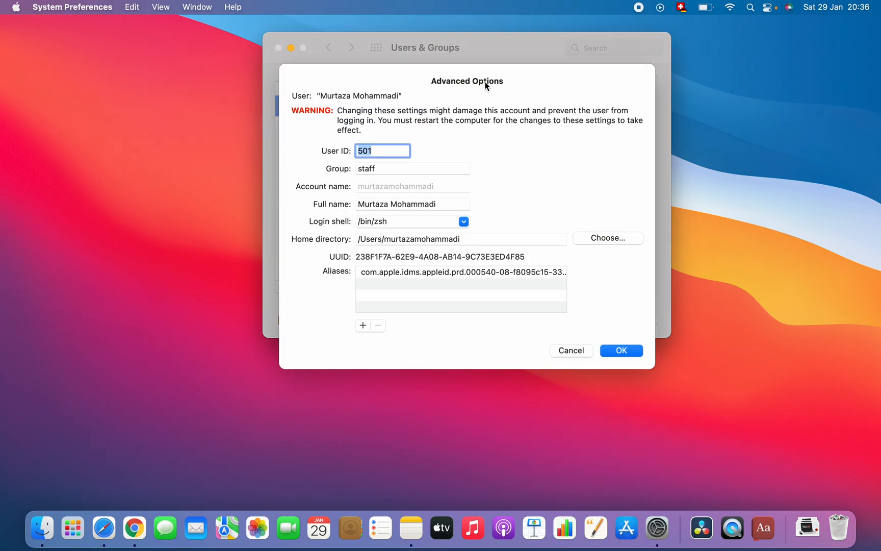
mouse_move(487, 101)
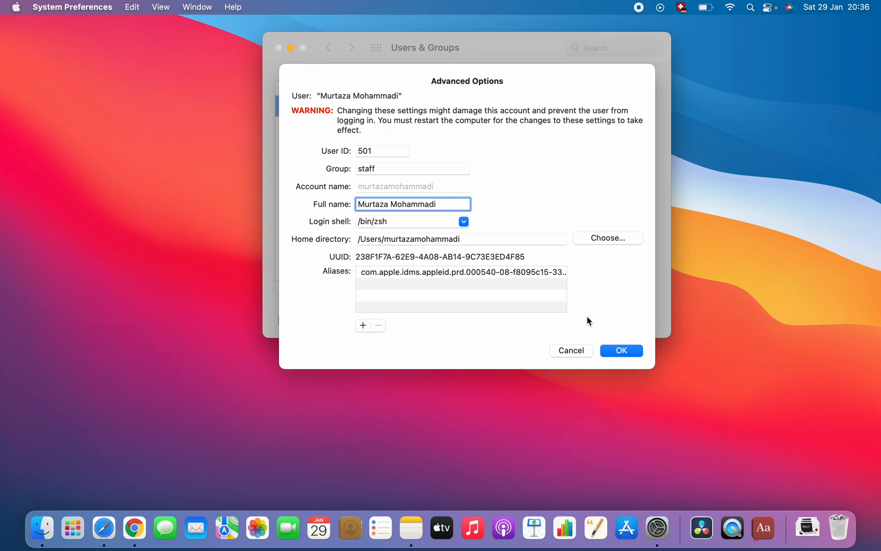
mouse_move(600, 337)
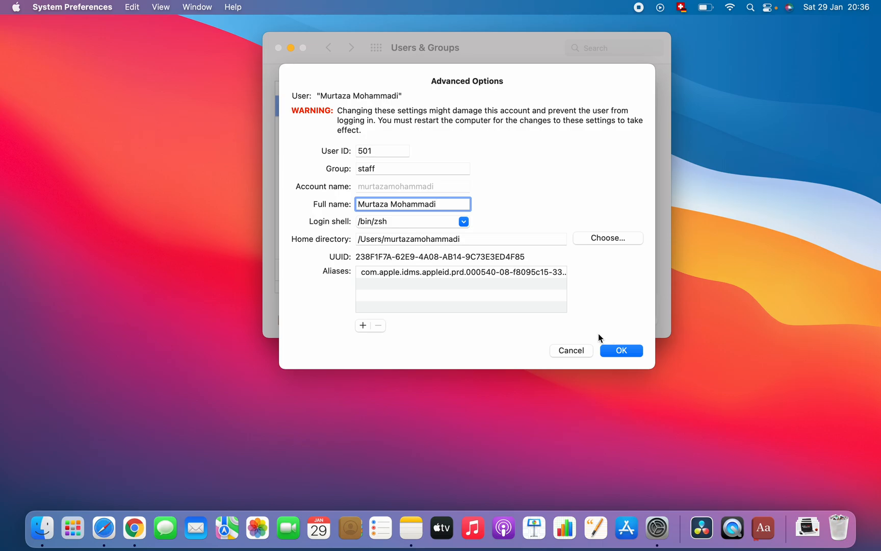